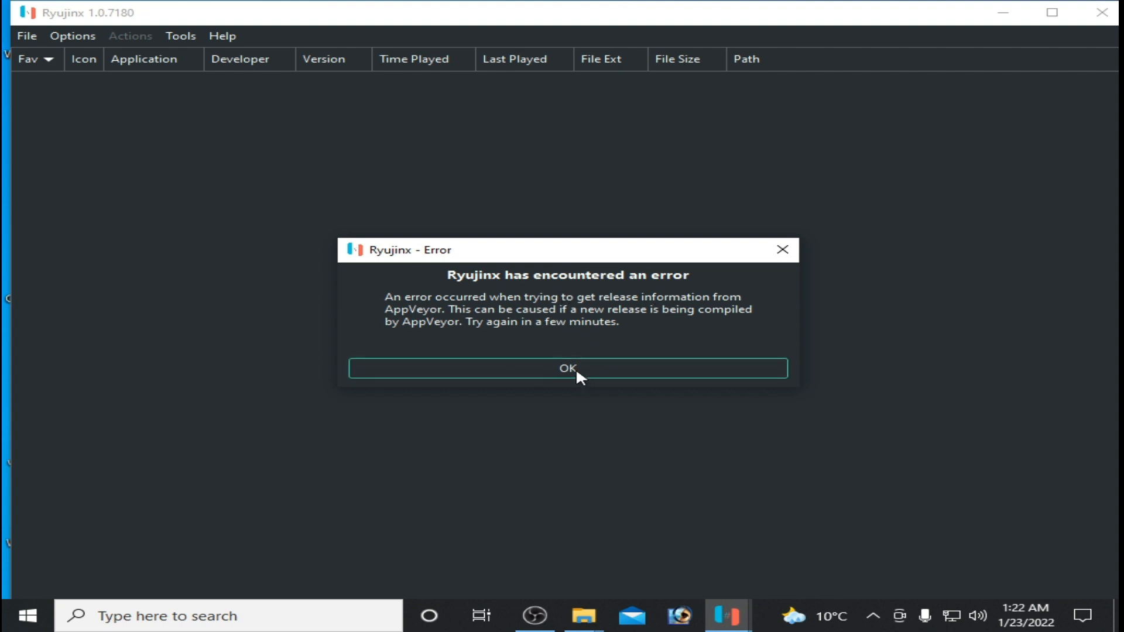
Step: Dismiss the 'Ryujinx has encountered an error' dialog and browse the menus over the empty game list
{"action": "left_click", "coordinate": [568, 367]}
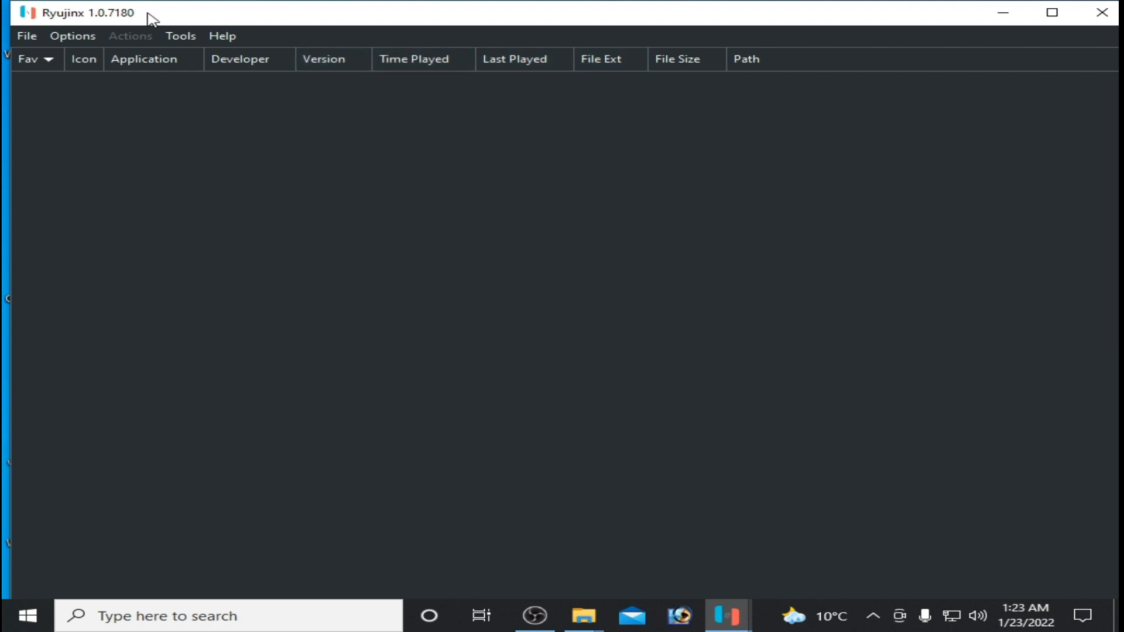
{"action": "mouse_move", "coordinate": [108, 23]}
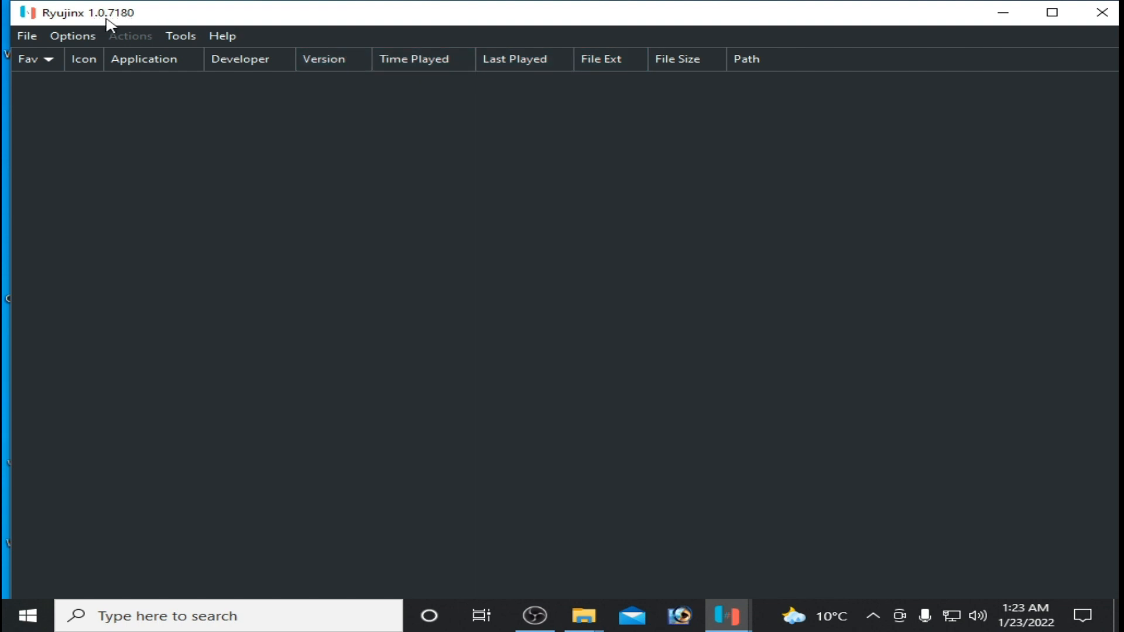
{"action": "mouse_move", "coordinate": [94, 85]}
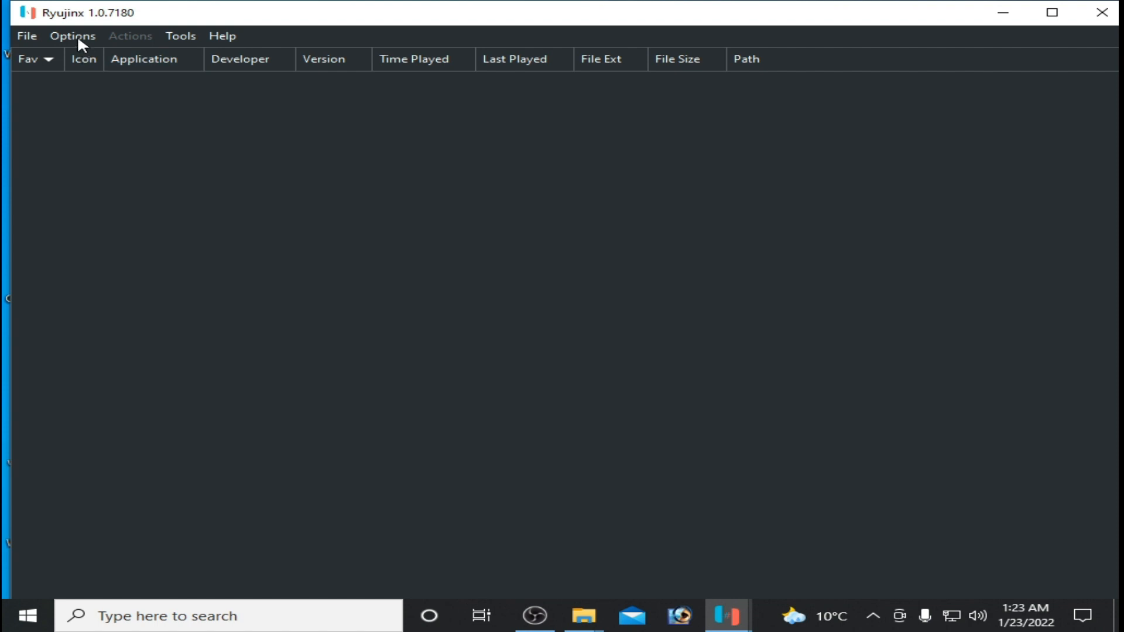
{"action": "left_click", "coordinate": [72, 36]}
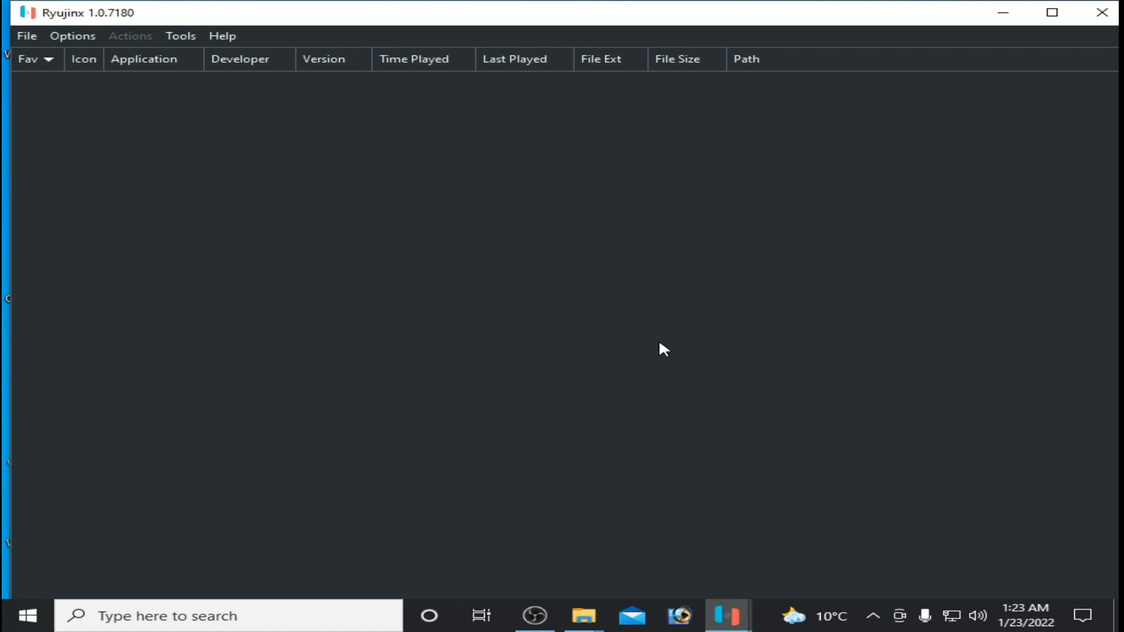
{"action": "mouse_move", "coordinate": [637, 265]}
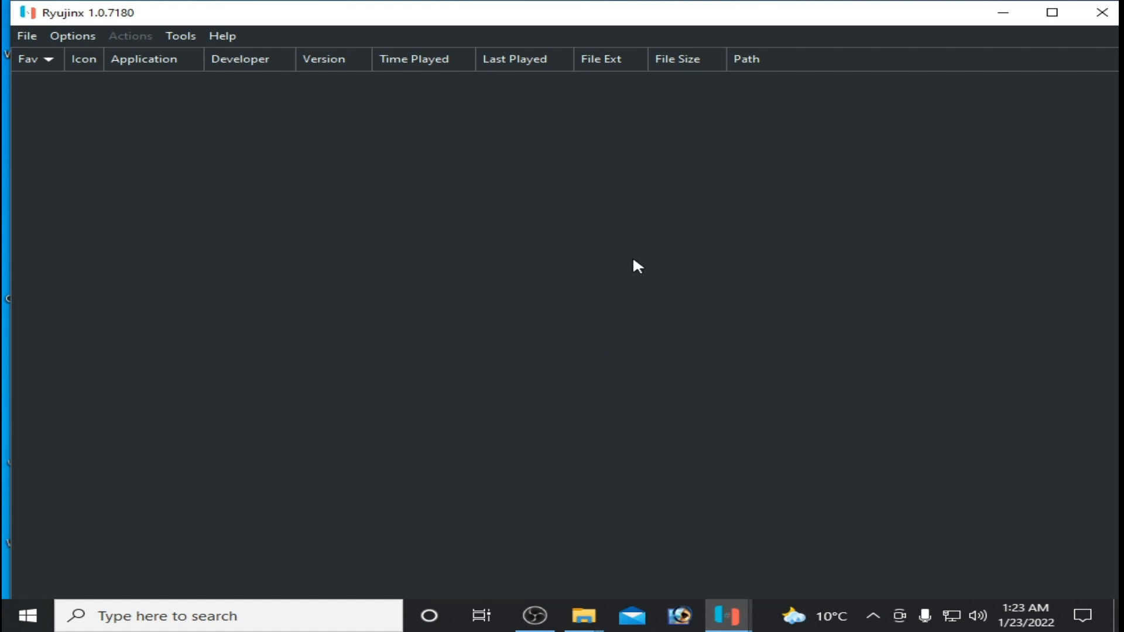
{"action": "mouse_move", "coordinate": [111, 156]}
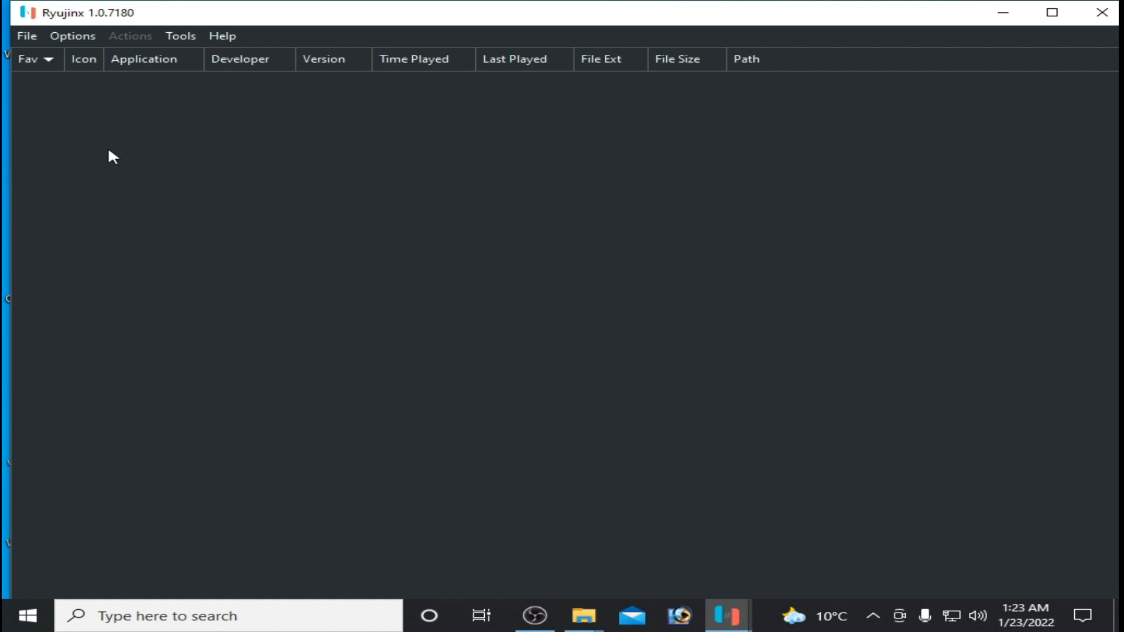
{"action": "left_click", "coordinate": [27, 35]}
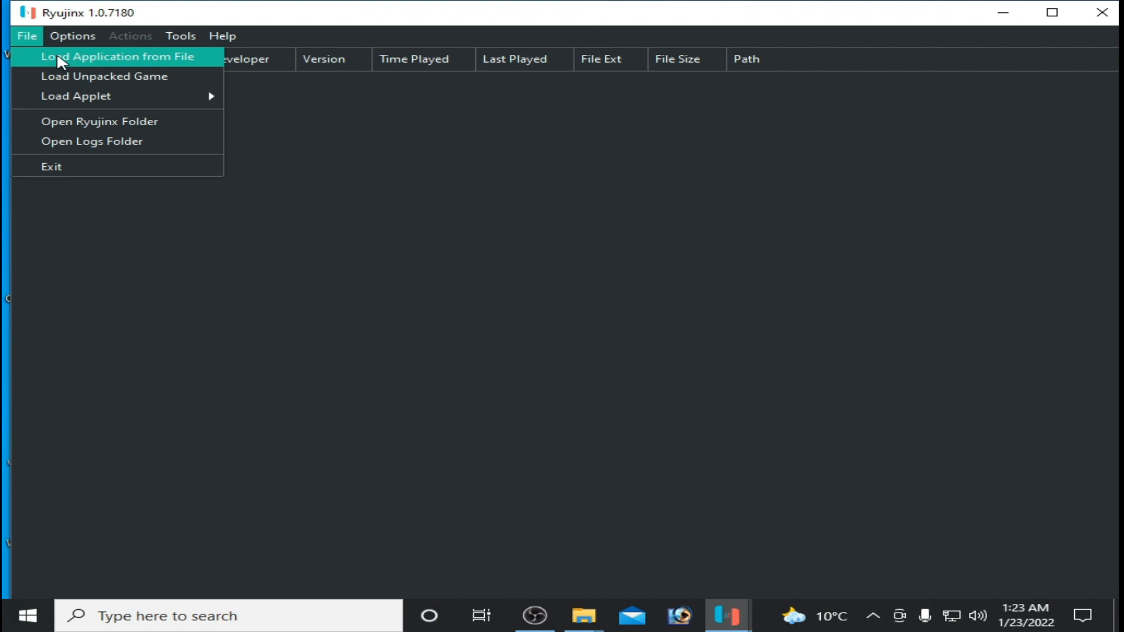
Step: Load the Pokemon Legends Arceus NSP via Load Application from File
{"action": "left_click", "coordinate": [117, 57]}
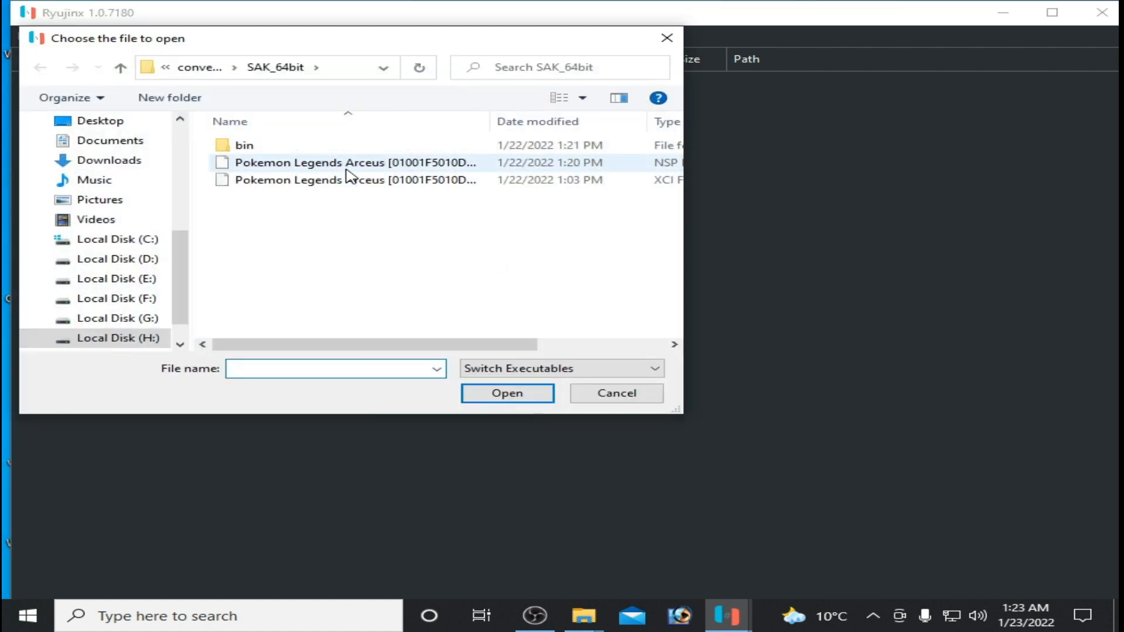
{"action": "left_click", "coordinate": [351, 162]}
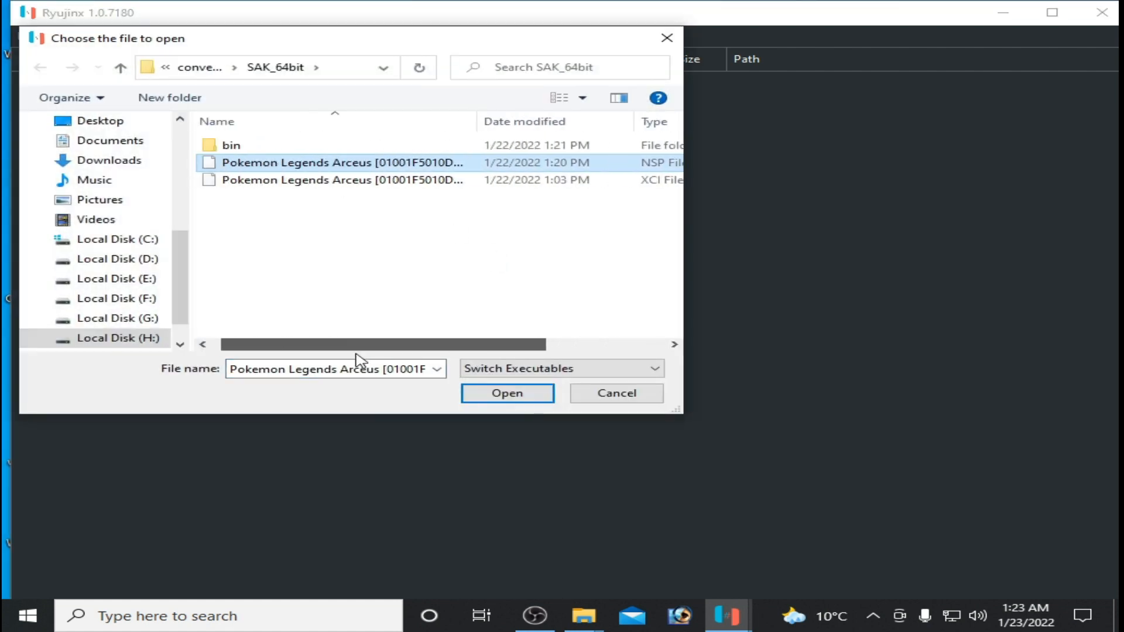
{"action": "left_click", "coordinate": [506, 393]}
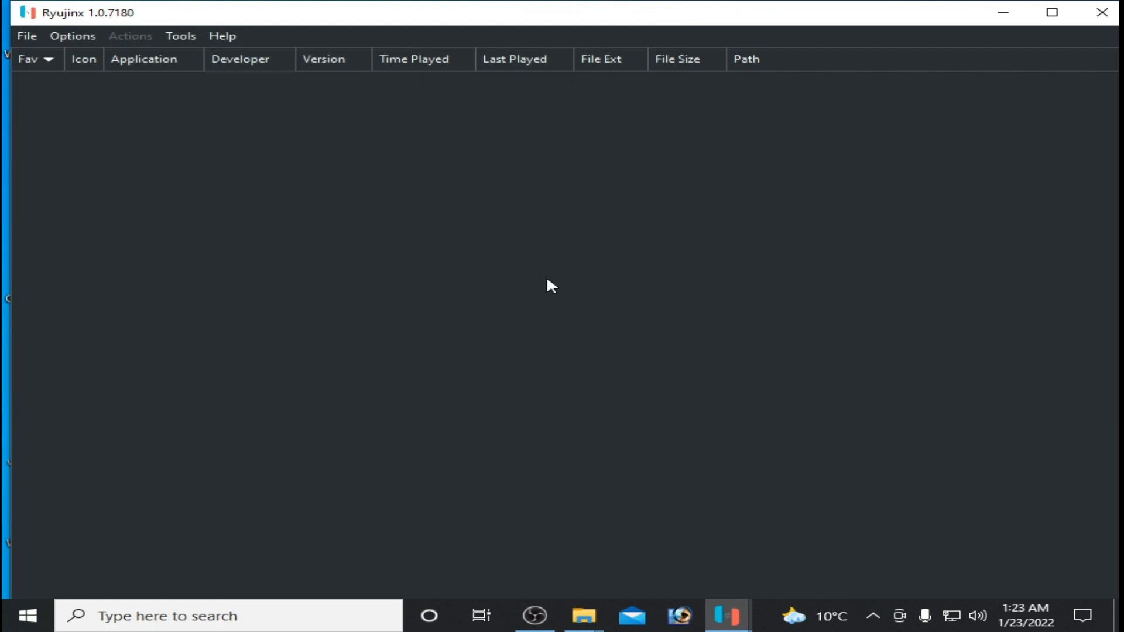
{"action": "mouse_move", "coordinate": [511, 218]}
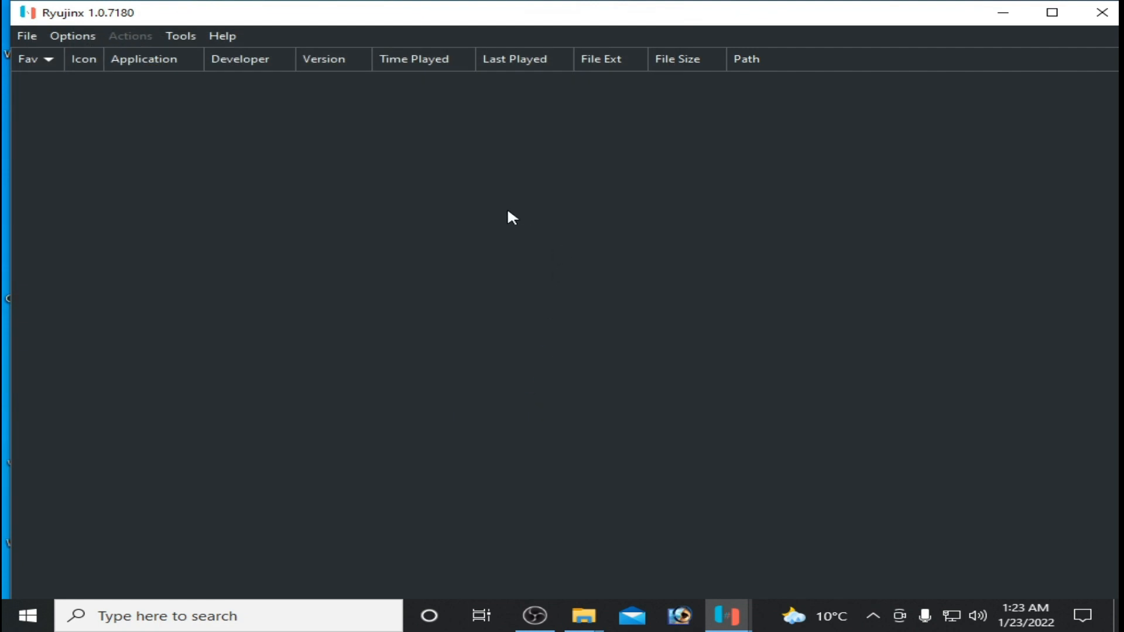
{"action": "mouse_move", "coordinate": [558, 278]}
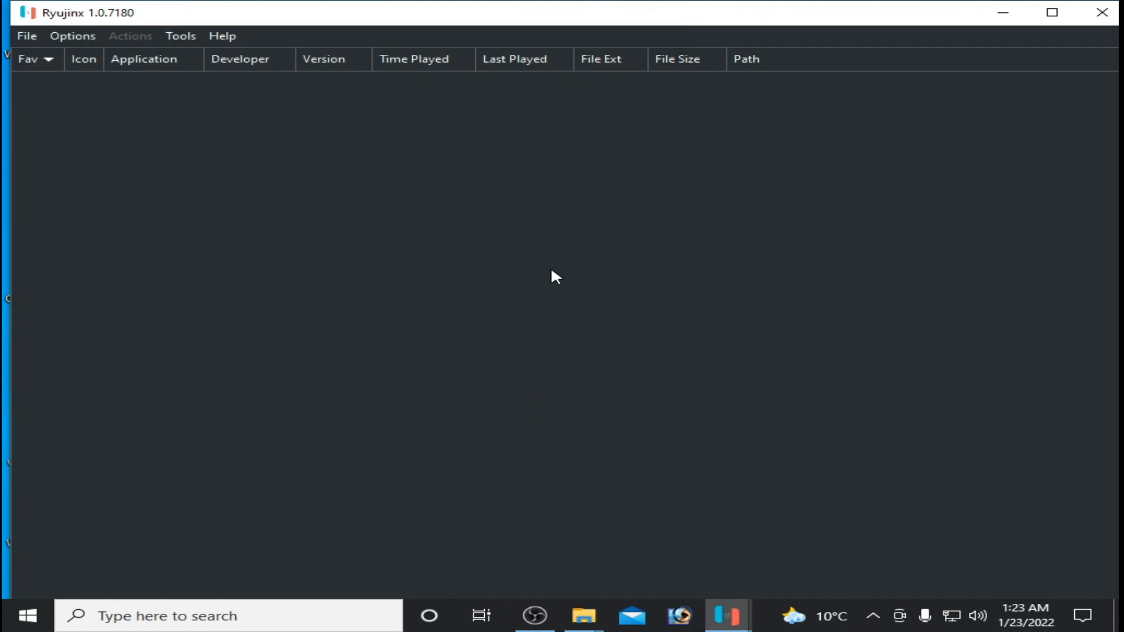
{"action": "mouse_move", "coordinate": [551, 233]}
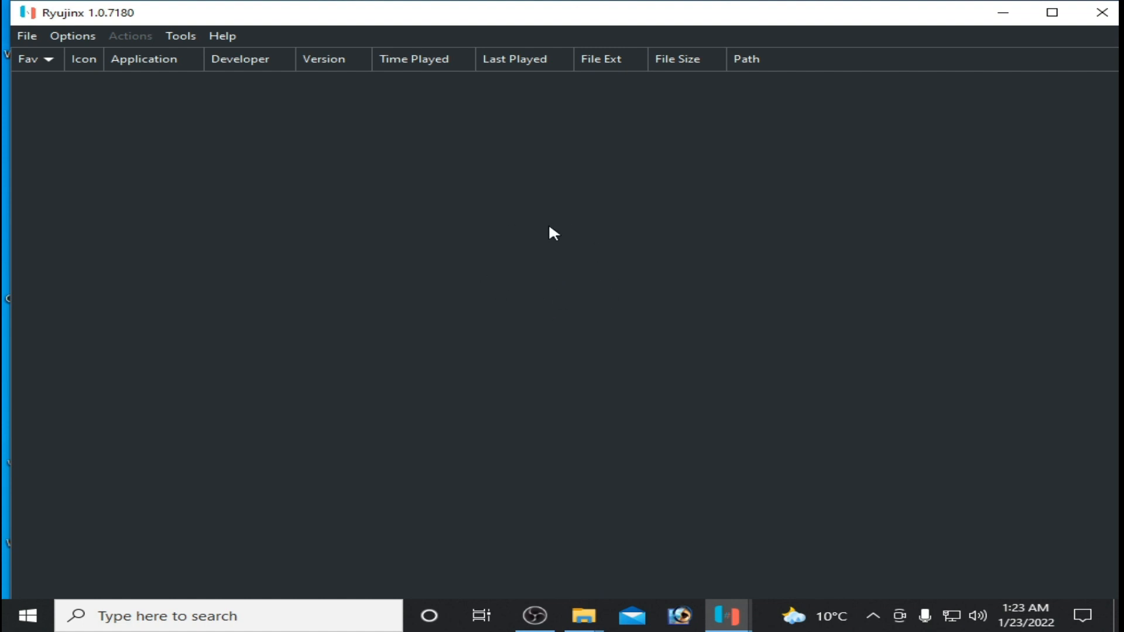
{"action": "mouse_move", "coordinate": [394, 280]}
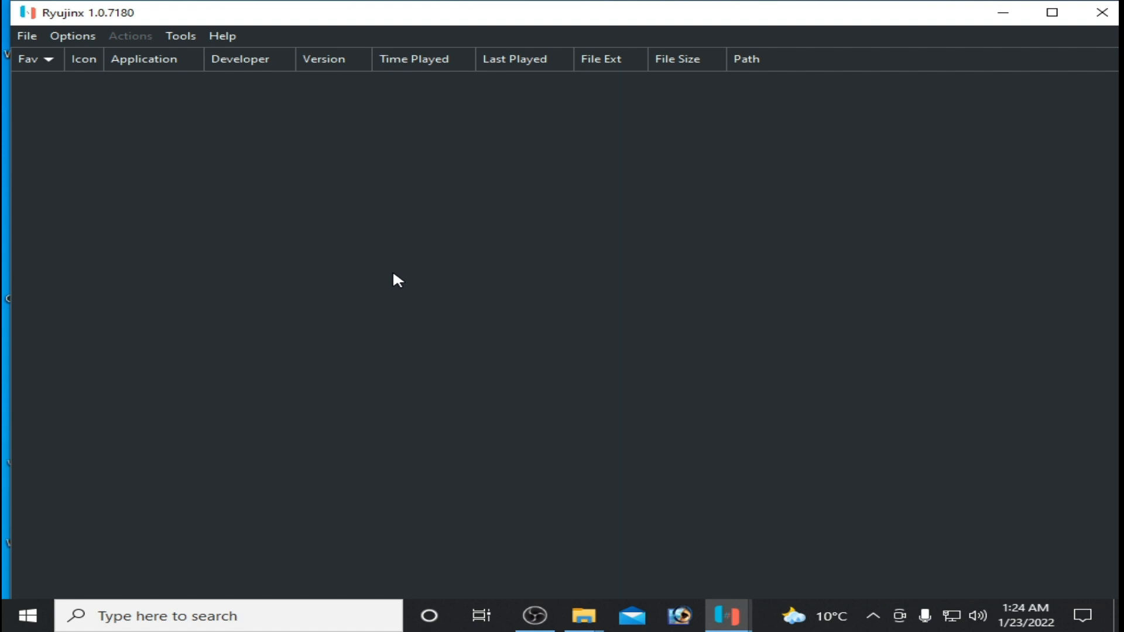
{"action": "mouse_move", "coordinate": [897, 133]}
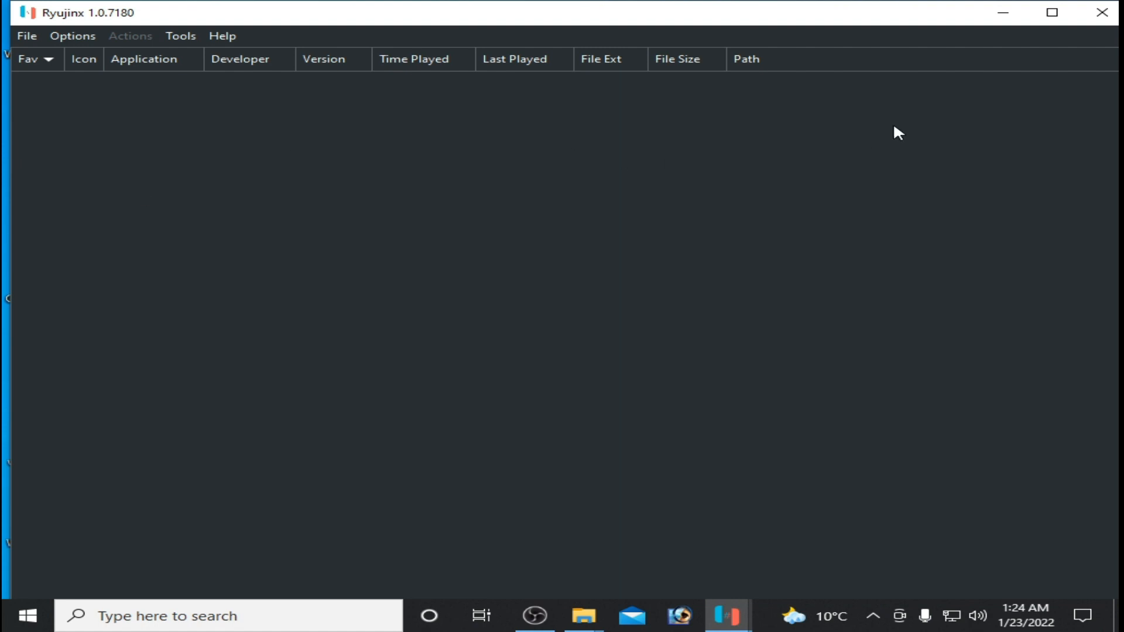
{"action": "mouse_move", "coordinate": [1111, 45]}
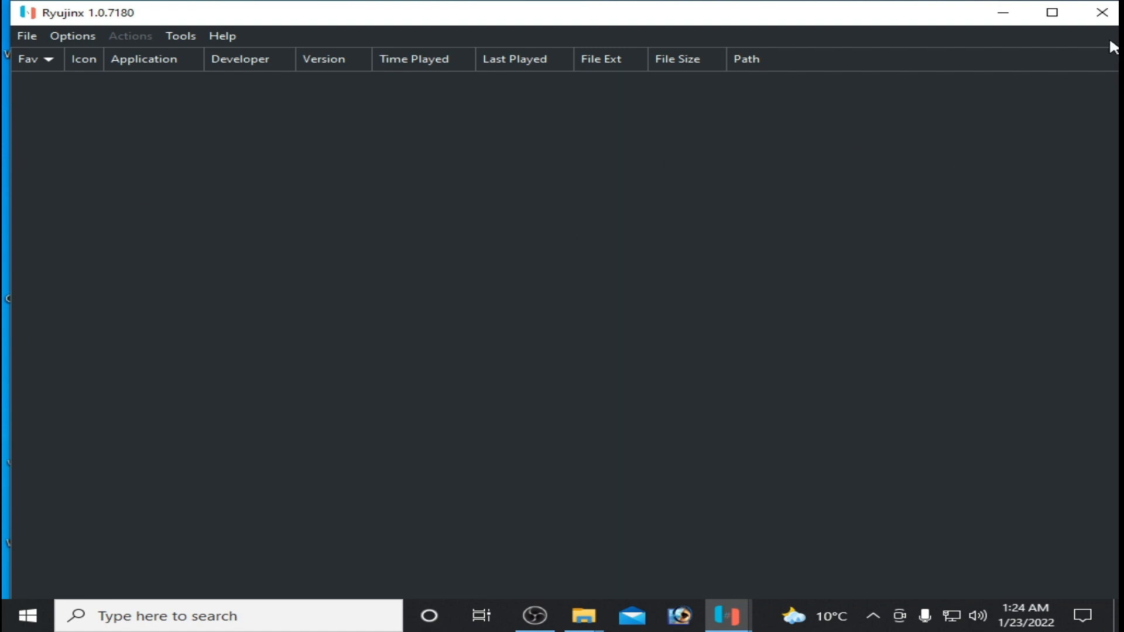
Step: Close the frozen emulator window and force the unresponsive program to shut down
{"action": "left_click", "coordinate": [1104, 12]}
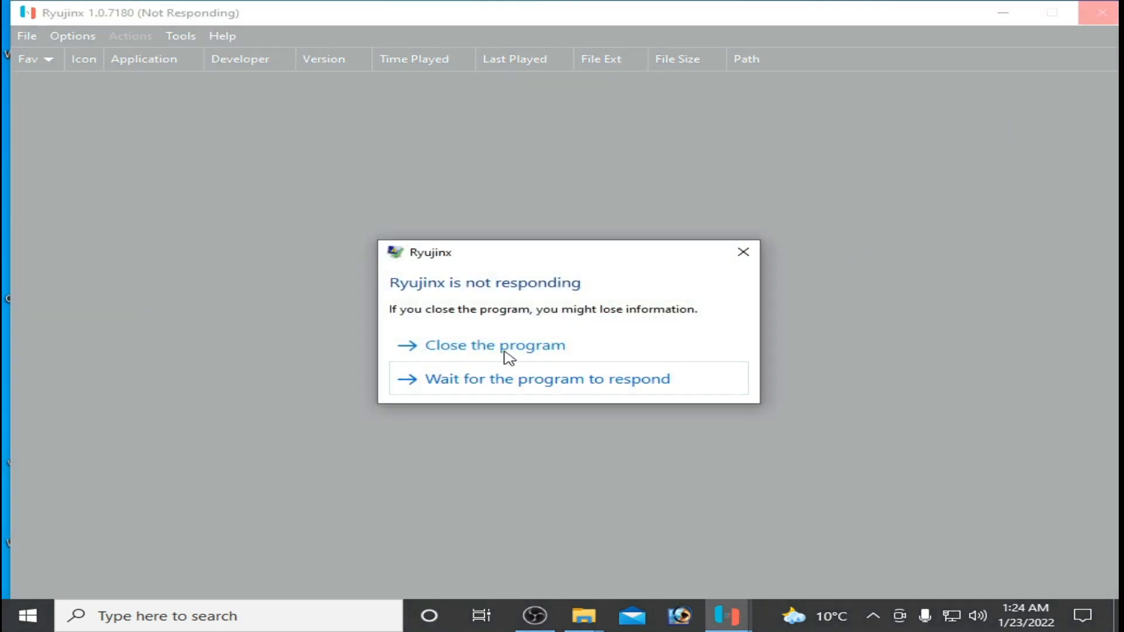
{"action": "left_click", "coordinate": [495, 345]}
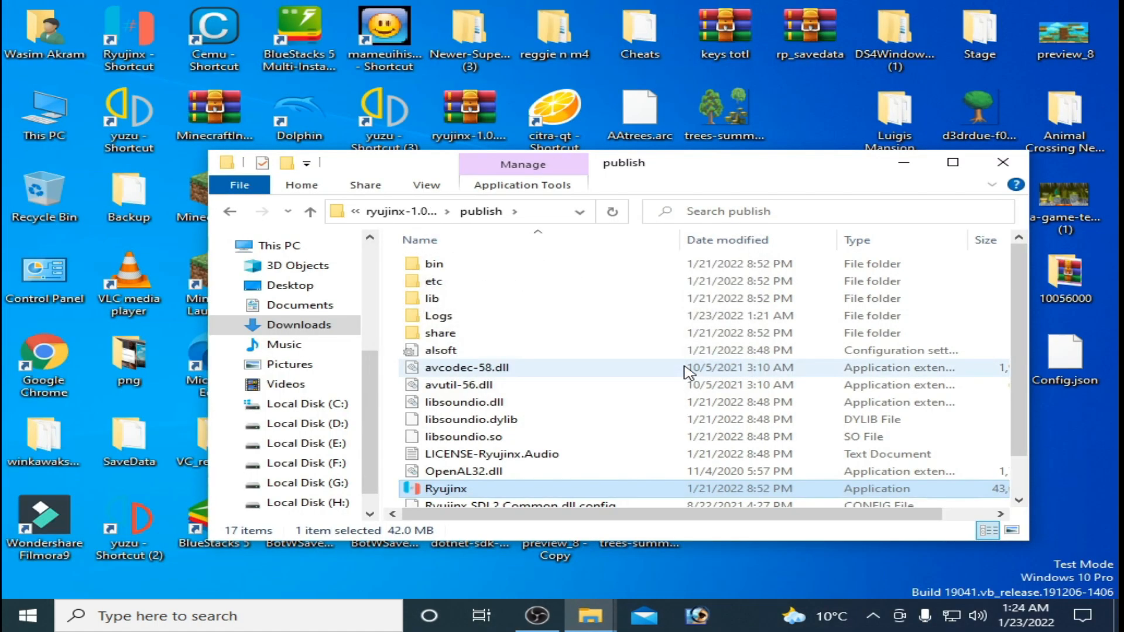
Step: Relaunch Ryujinx from the publish folder, dismiss the update error and open its Roaming data folder
{"action": "right_click", "coordinate": [445, 488]}
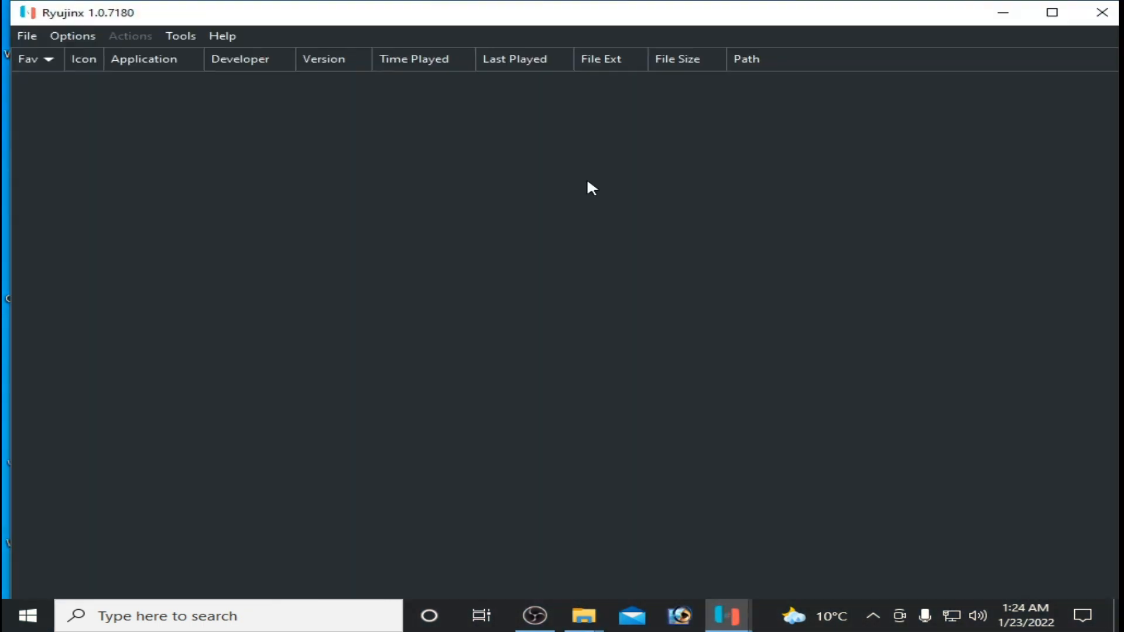
{"action": "left_click", "coordinate": [27, 37]}
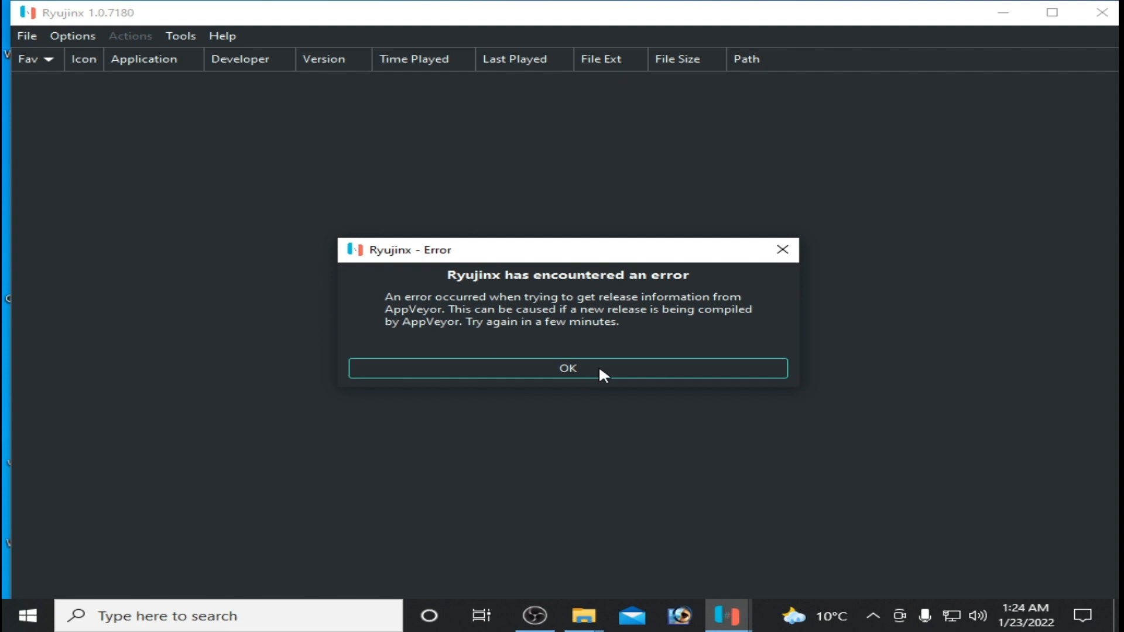
{"action": "left_click", "coordinate": [27, 36]}
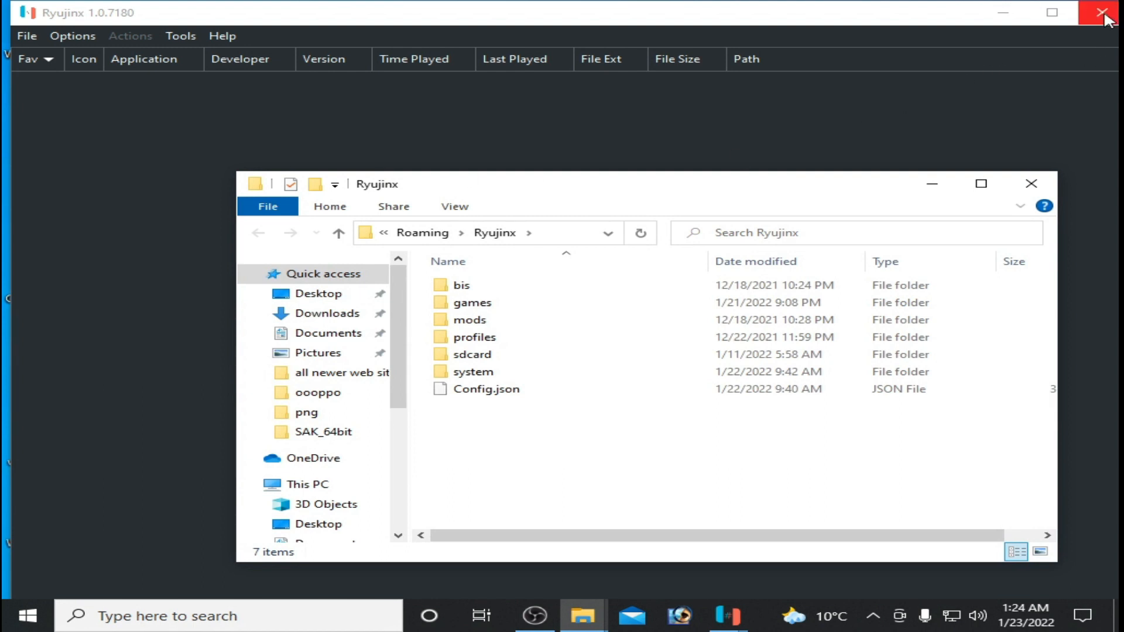
Step: Close Ryujinx and delete all items inside the Roaming\Ryujinx data folder
{"action": "left_click", "coordinate": [1106, 12]}
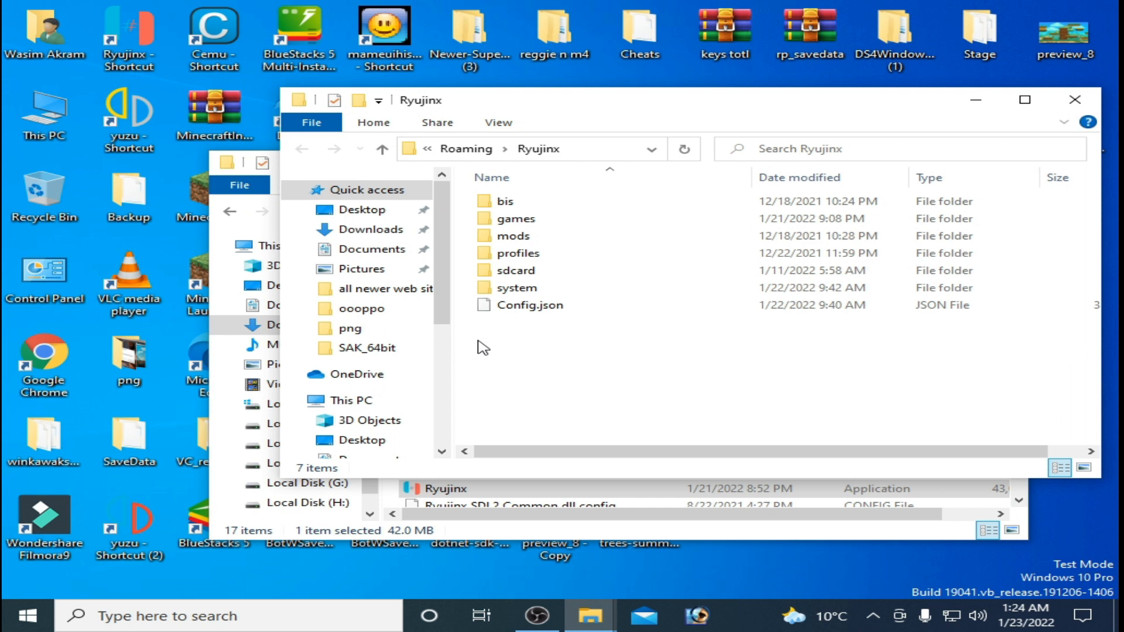
{"action": "left_click", "coordinate": [518, 253]}
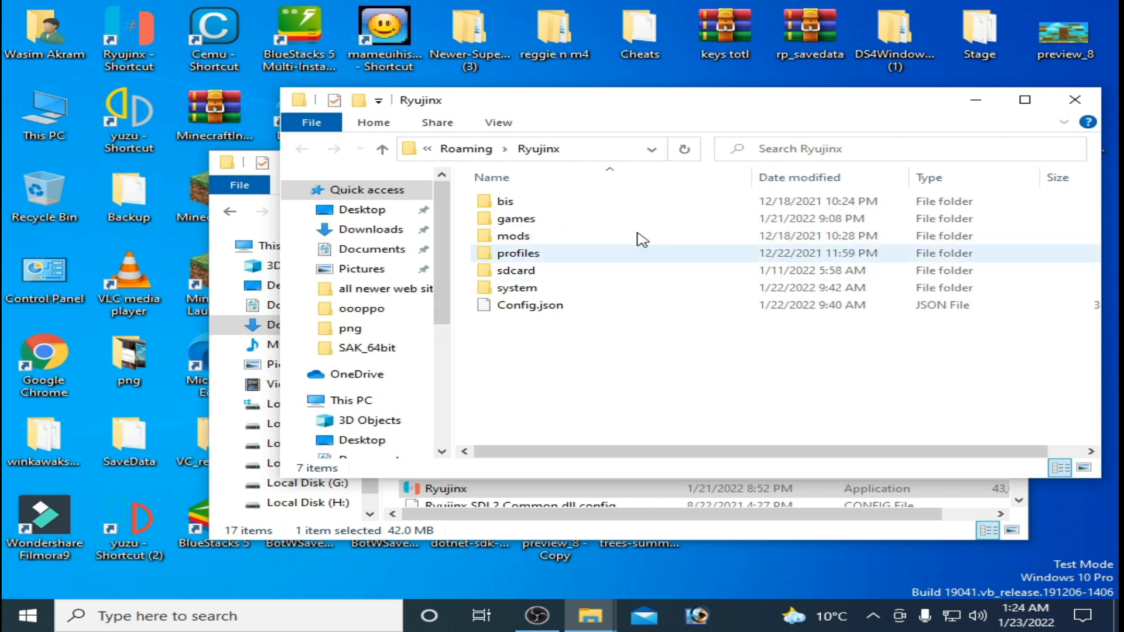
{"action": "left_click", "coordinate": [530, 305]}
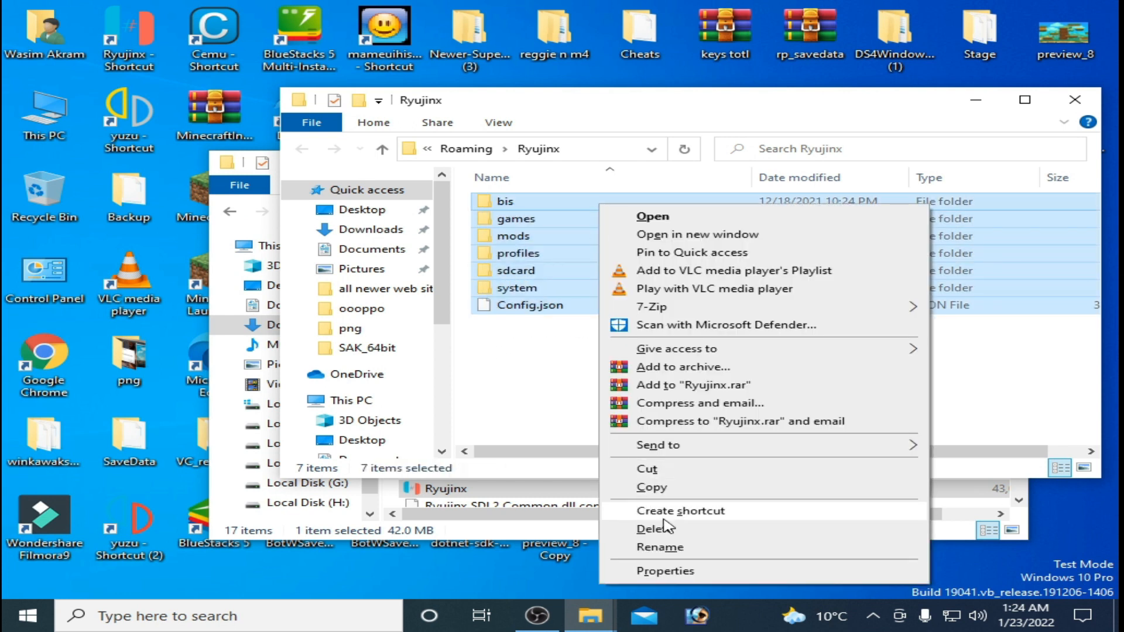
{"action": "left_click", "coordinate": [655, 528]}
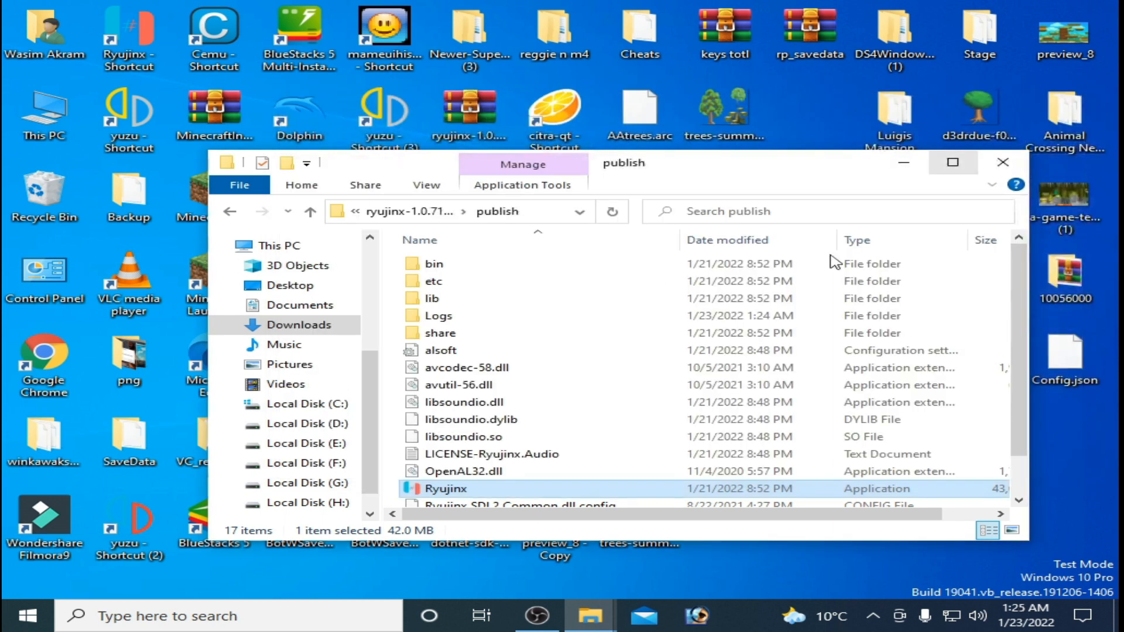
Step: Run Ryujinx.exe from the publish folder and dismiss the 'Keys not found' error, regenerating its data folder
{"action": "right_click", "coordinate": [445, 488]}
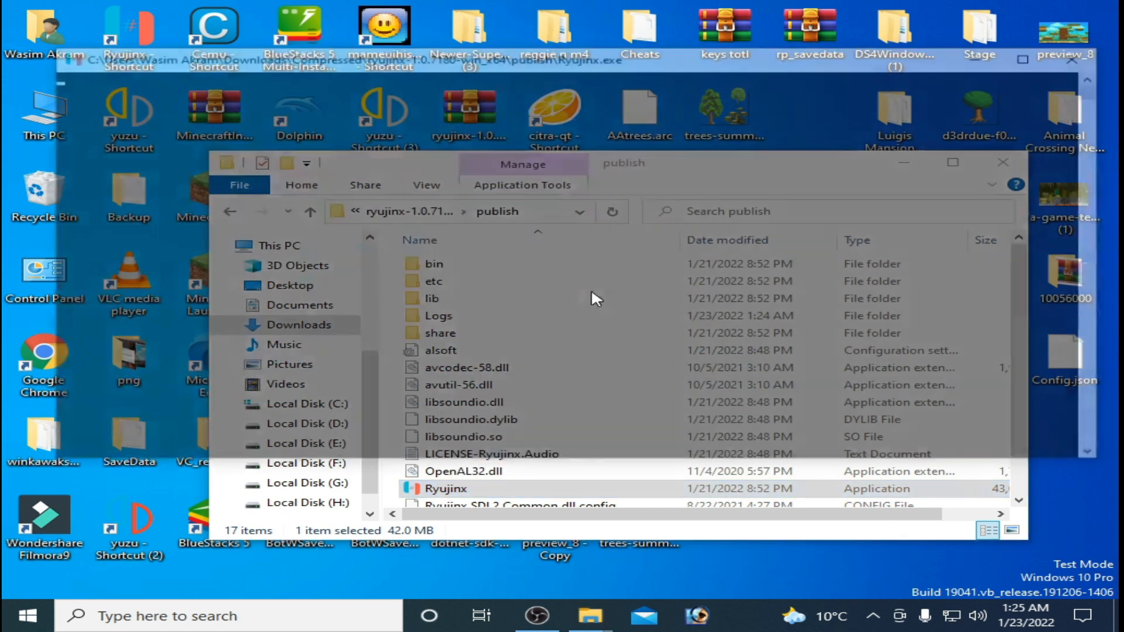
{"action": "double_click", "coordinate": [445, 488]}
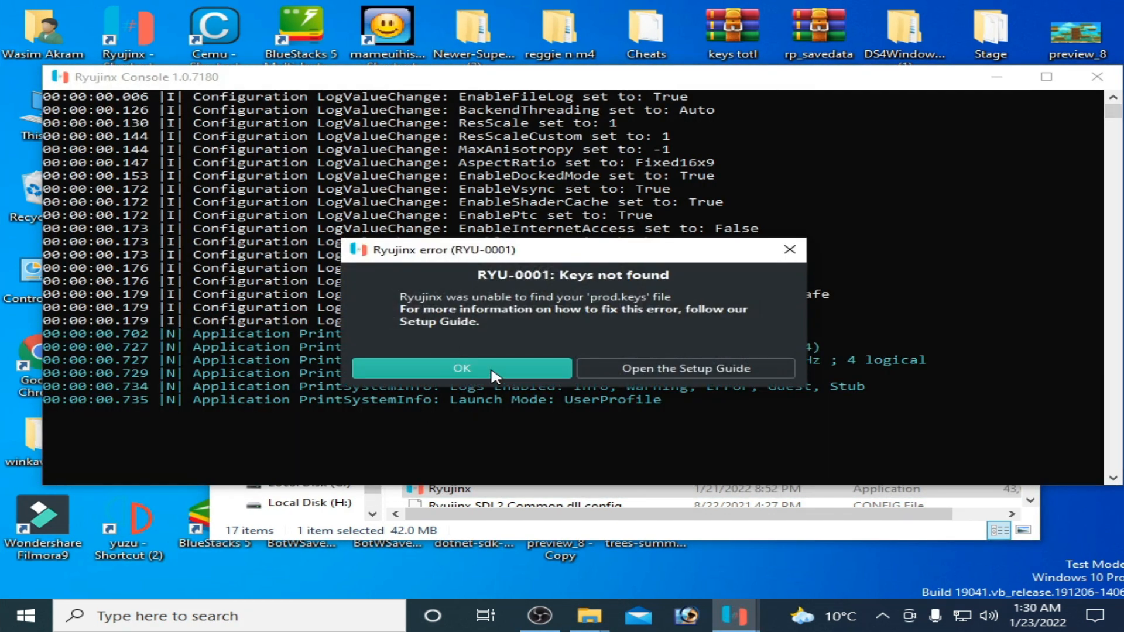
{"action": "left_click", "coordinate": [462, 367]}
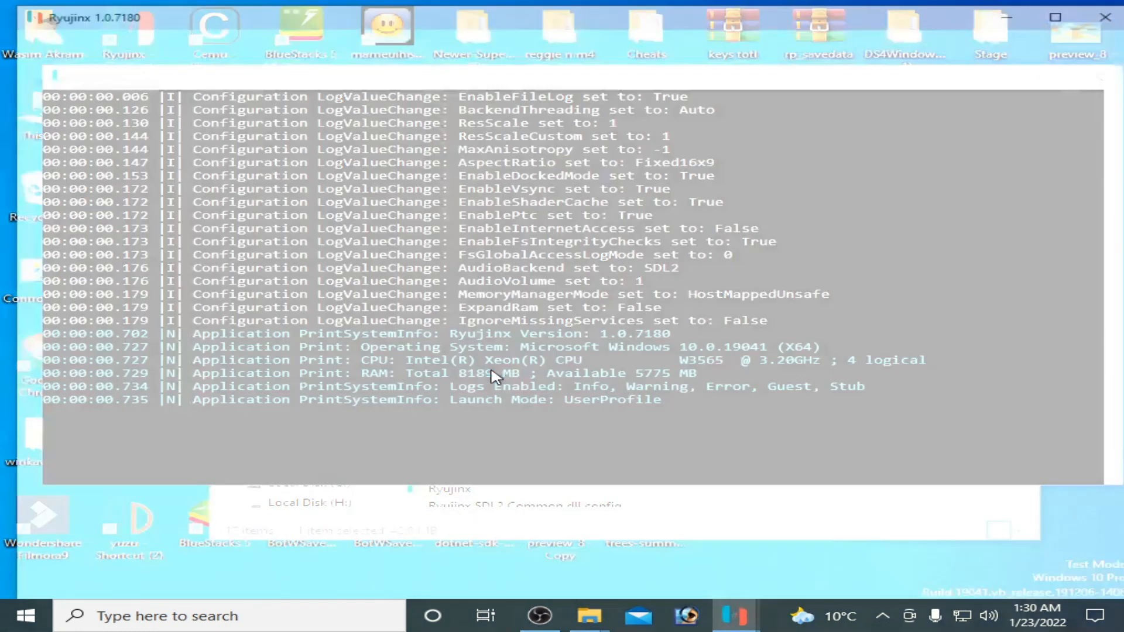
{"action": "left_click", "coordinate": [25, 36]}
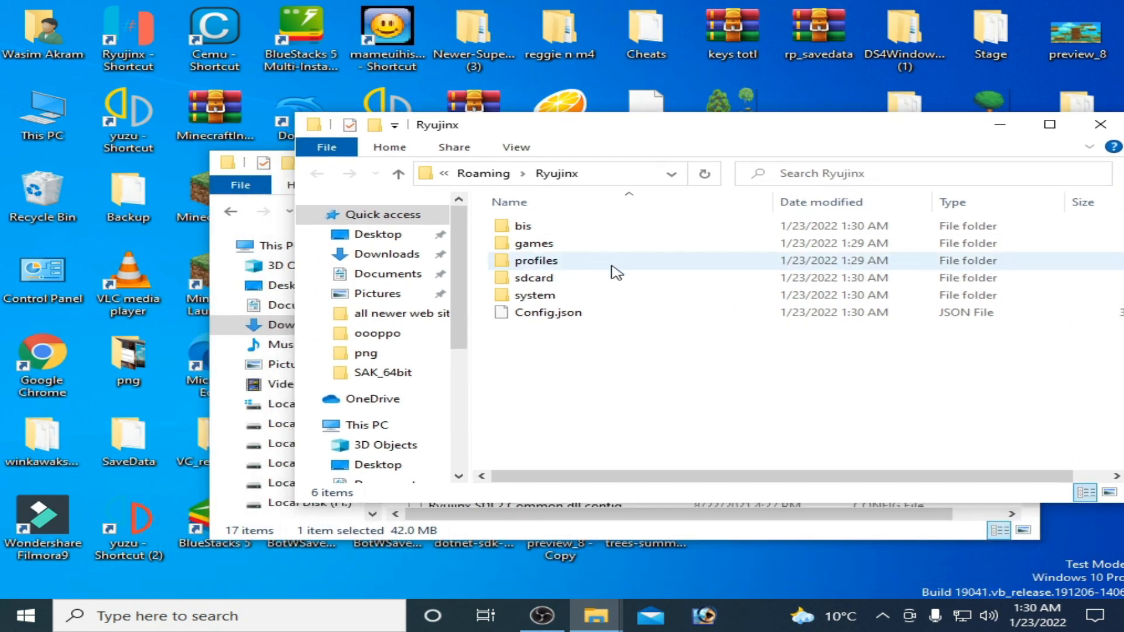
Step: Open the regenerated system folder and copy prod.keys from the Cheats folder into it
{"action": "left_click", "coordinate": [534, 295]}
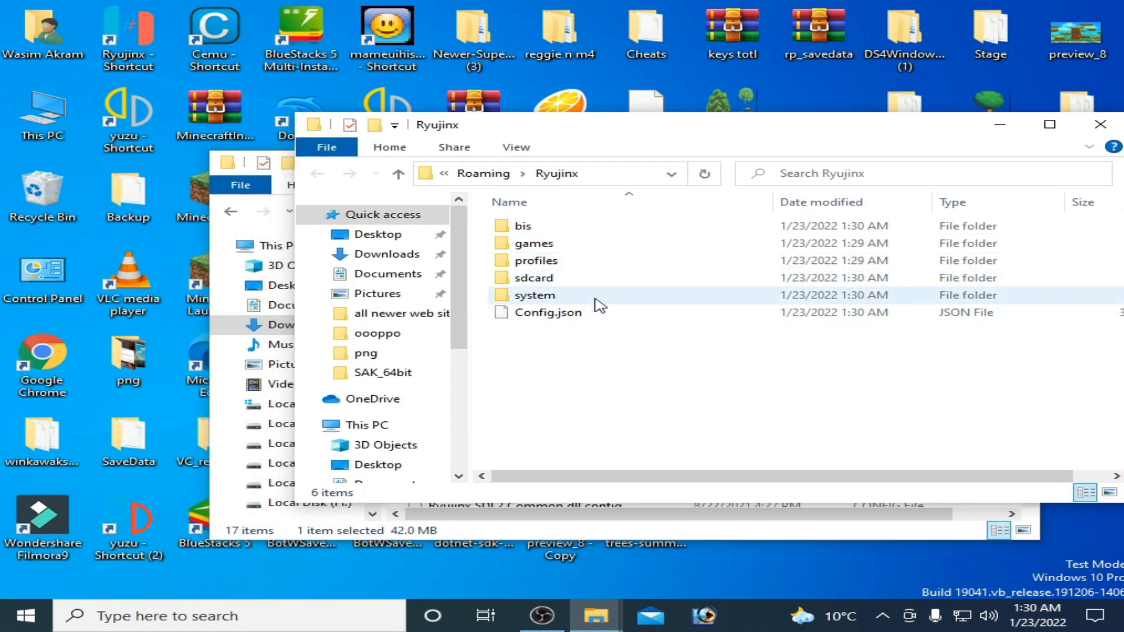
{"action": "double_click", "coordinate": [534, 295]}
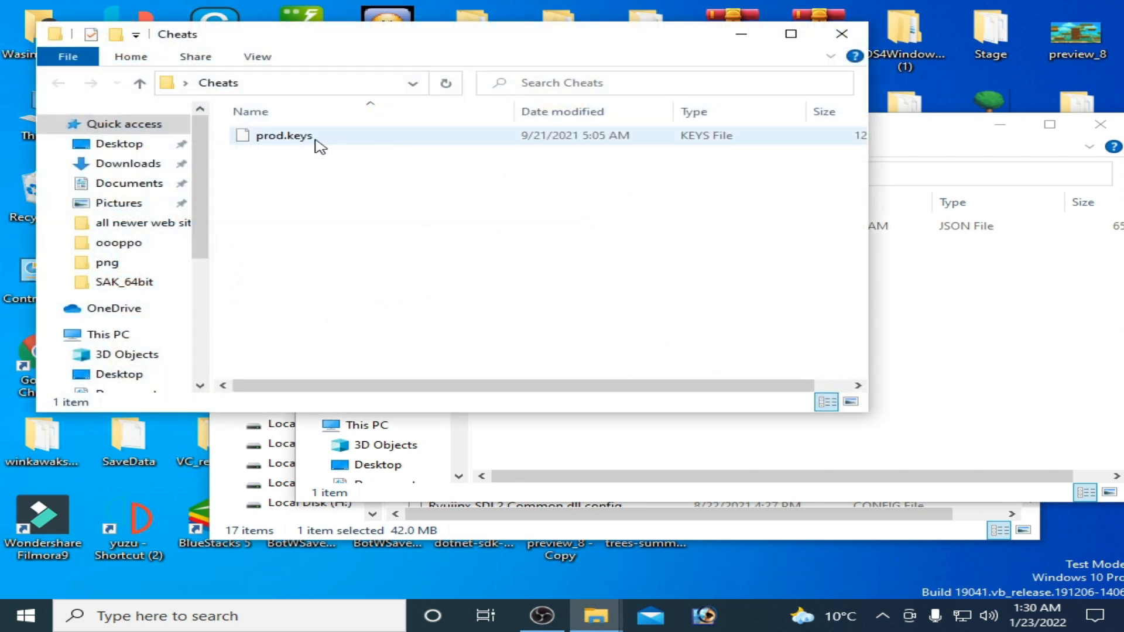
{"action": "right_click", "coordinate": [315, 143]}
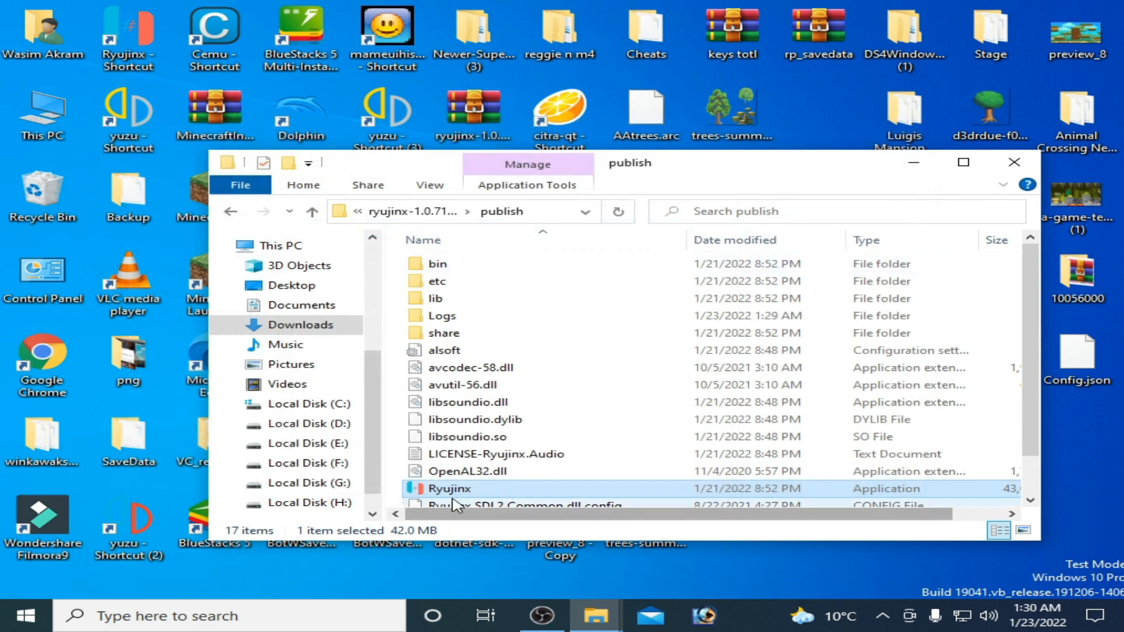
Step: Relaunch Ryujinx.exe from the publish folder and bring up Tools > Install Firmware
{"action": "right_click", "coordinate": [448, 489]}
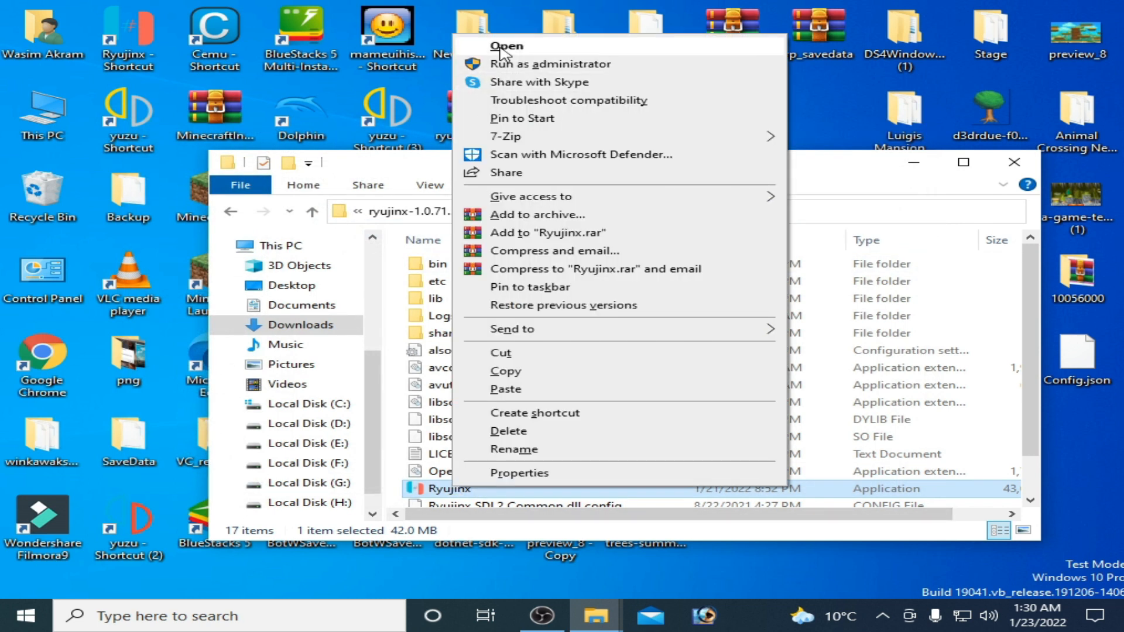
{"action": "left_click", "coordinate": [507, 46]}
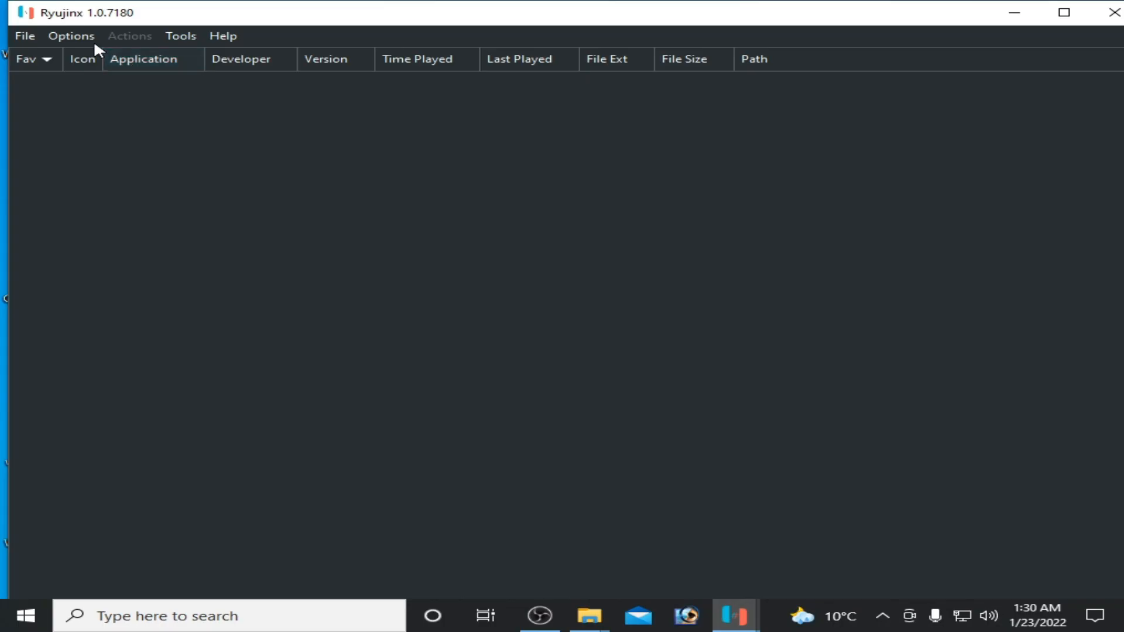
{"action": "left_click", "coordinate": [180, 37]}
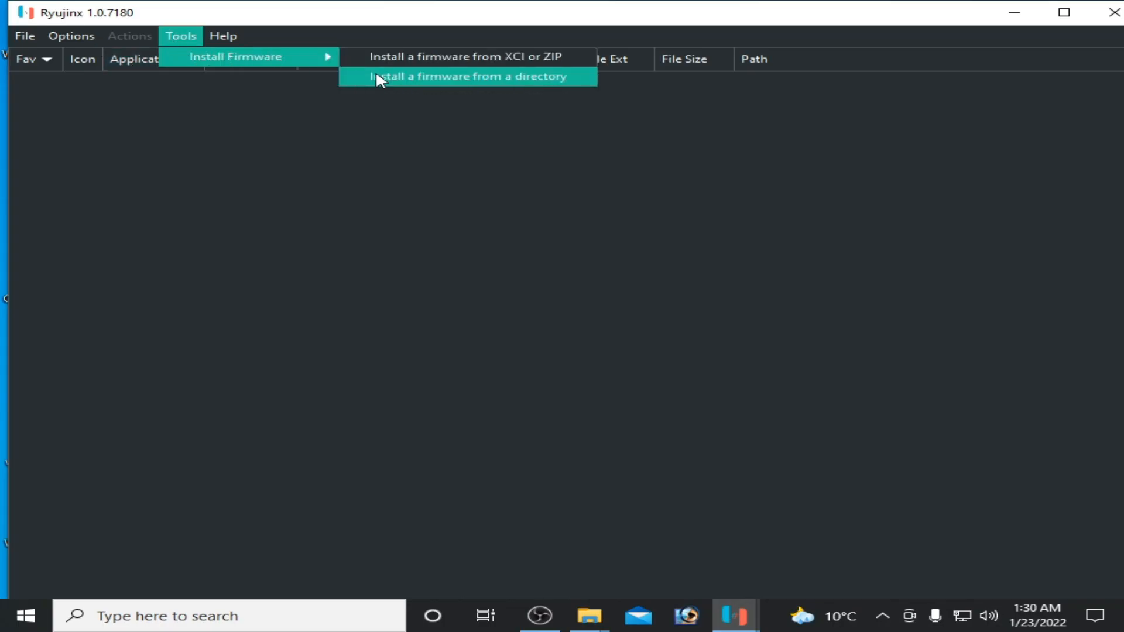
Step: Install system firmware 13.2.0 from the Firmware 13.2.0 folder and acknowledge the success message
{"action": "left_click", "coordinate": [468, 77]}
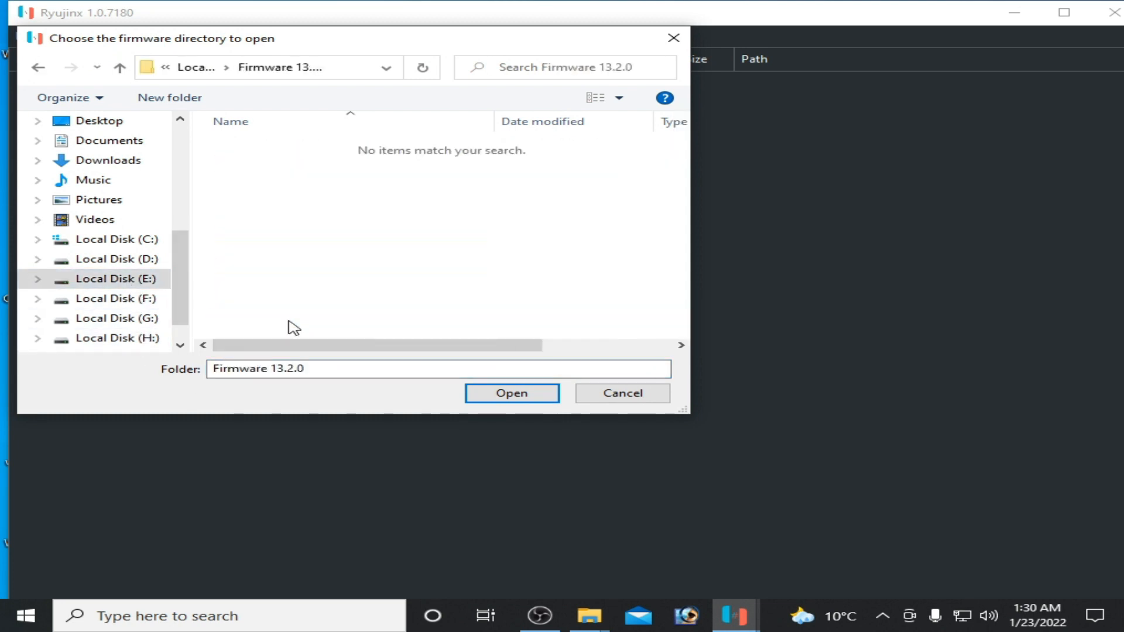
{"action": "left_click", "coordinate": [512, 393]}
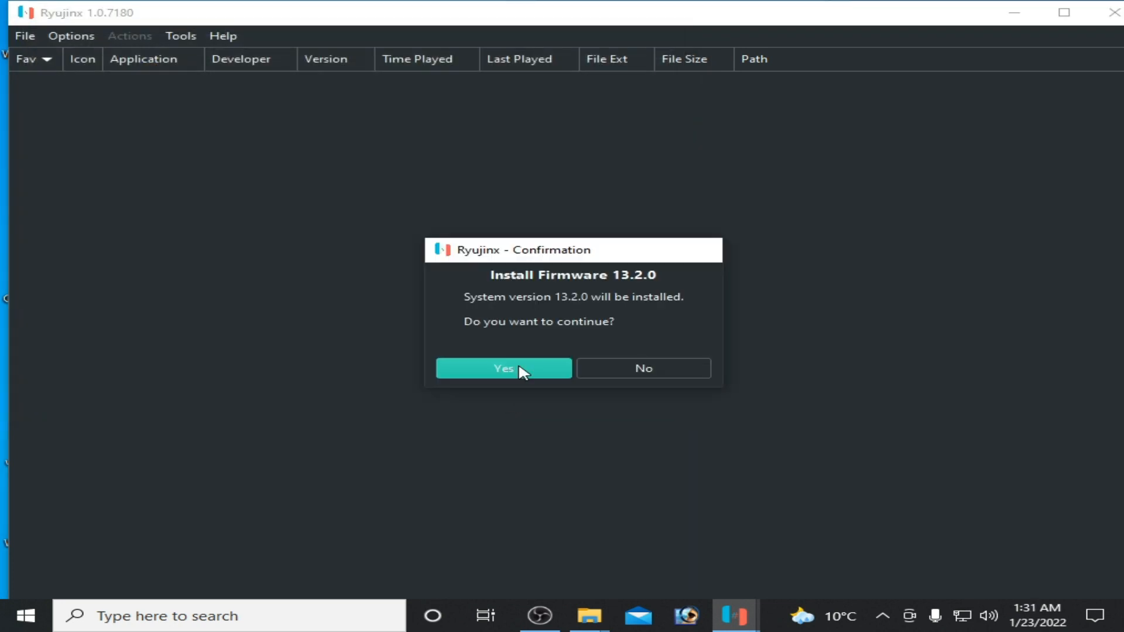
{"action": "left_click", "coordinate": [504, 367]}
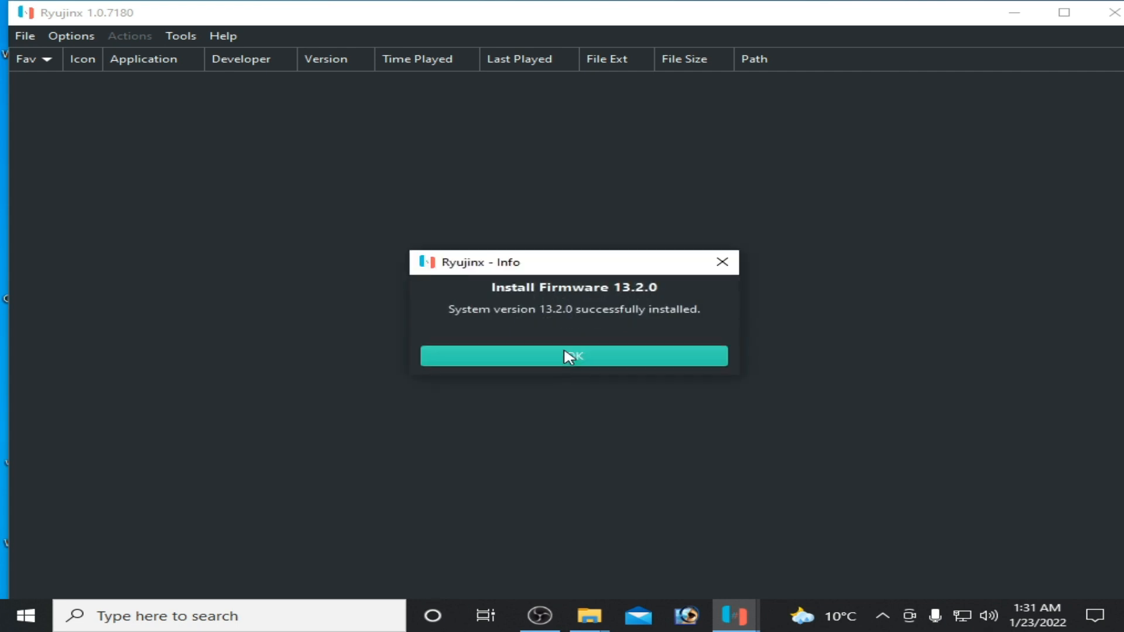
{"action": "left_click", "coordinate": [573, 356]}
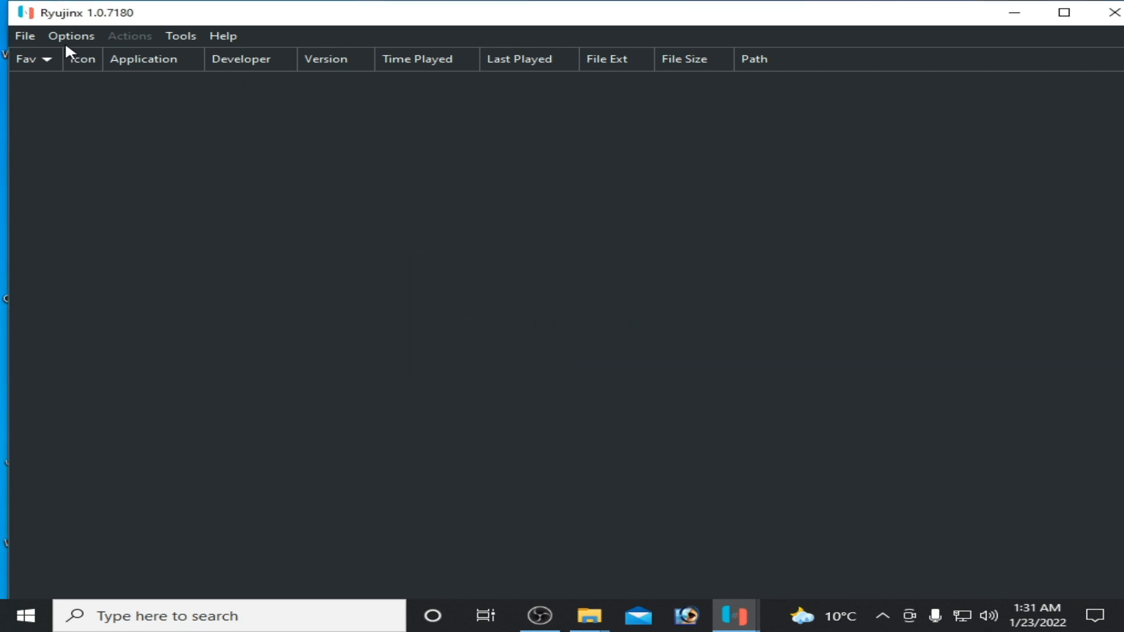
Step: Review Options > Settings without changes, close it, and bring up the File menu
{"action": "left_click", "coordinate": [72, 36]}
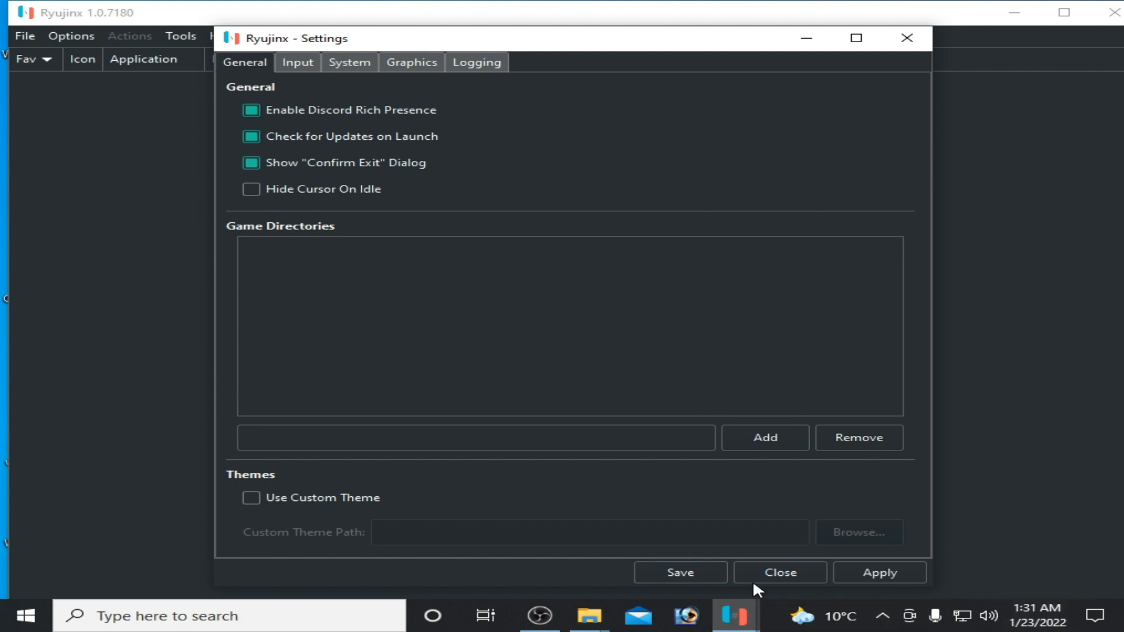
{"action": "left_click", "coordinate": [779, 573]}
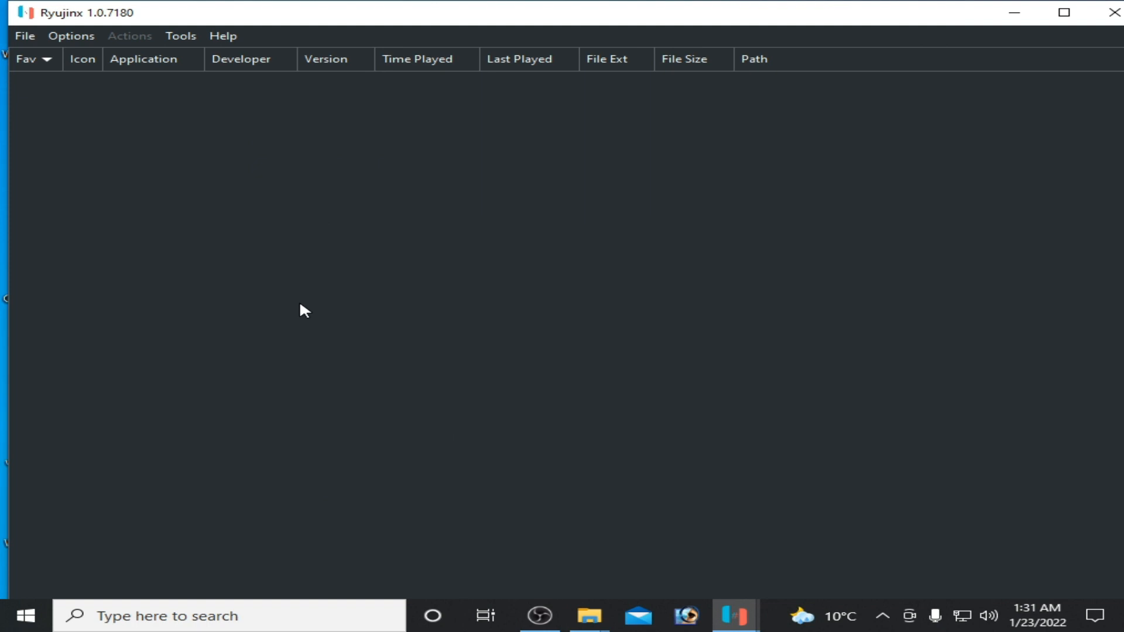
{"action": "left_click", "coordinate": [25, 36]}
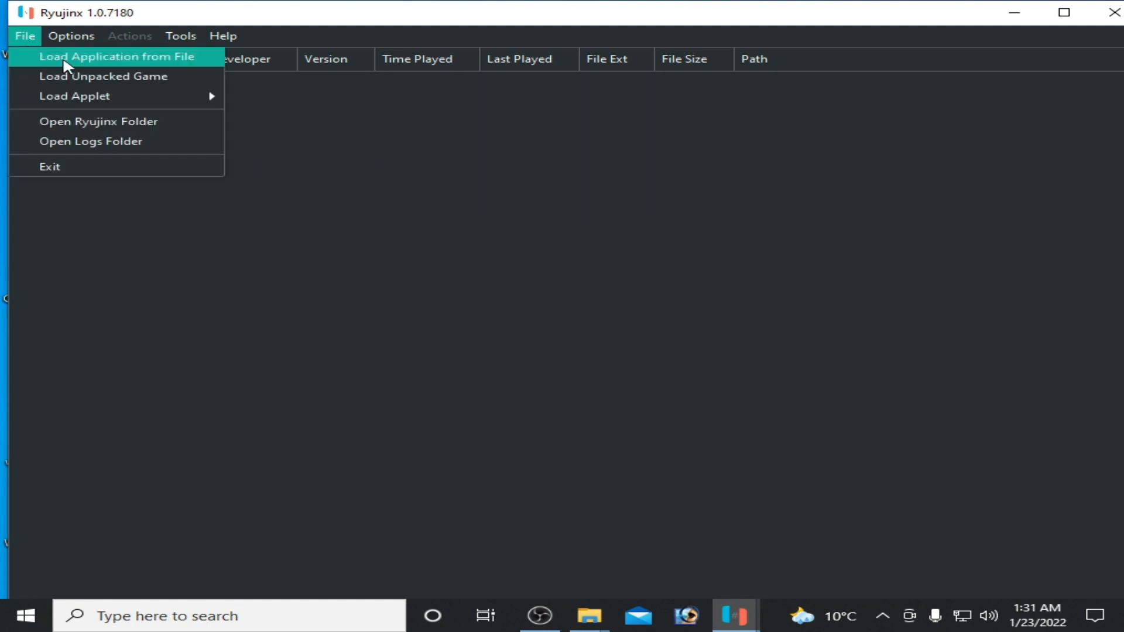
Step: Load the Super Mario Maker 2 NSP from Local Disk (H:) so its game window appears
{"action": "left_click", "coordinate": [116, 56]}
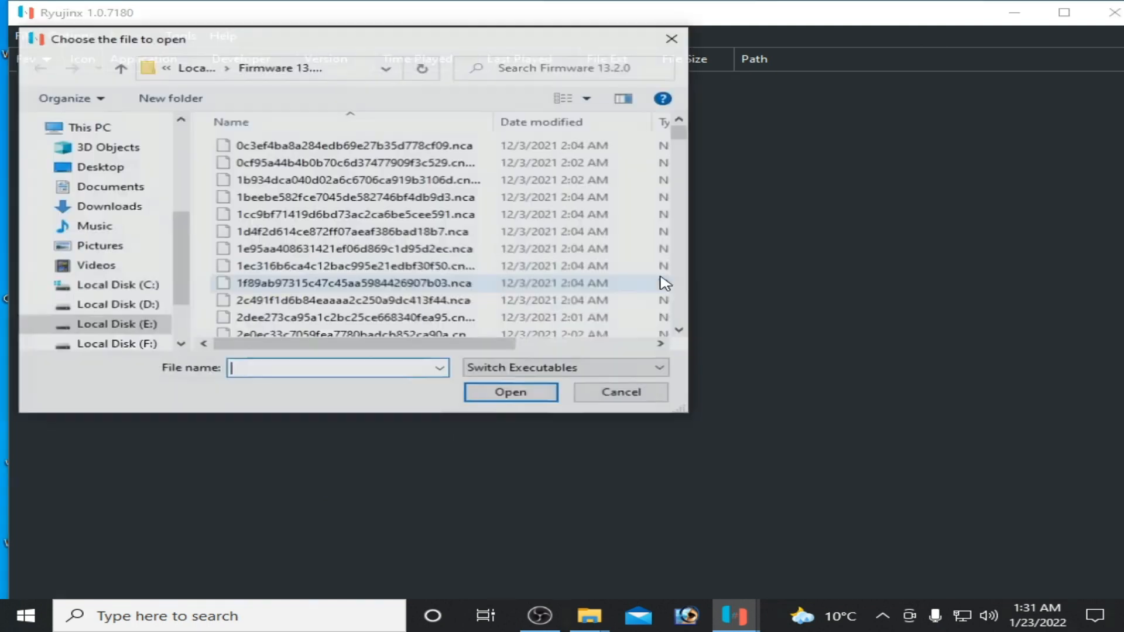
{"action": "scroll", "scroll_direction": "down", "scroll_amount": 3}
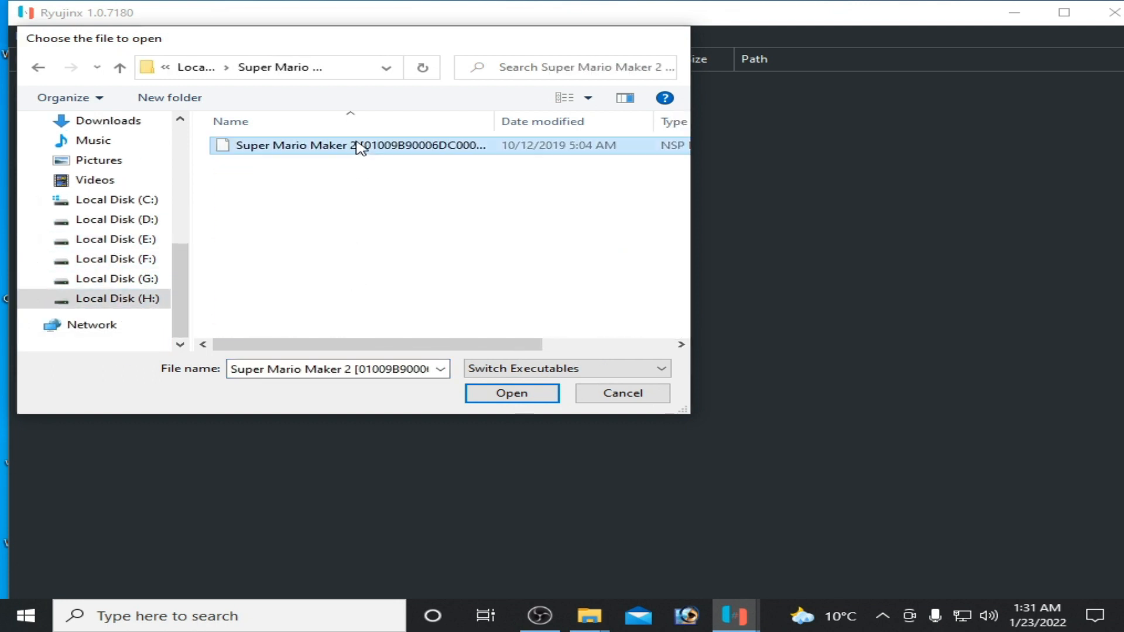
{"action": "left_click", "coordinate": [512, 393]}
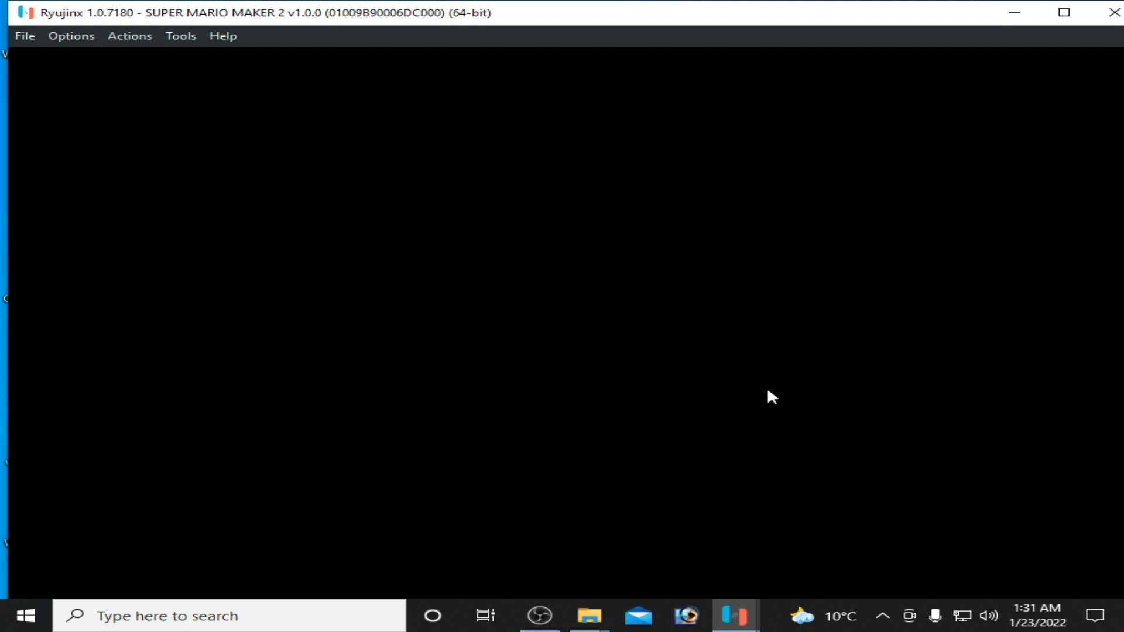
{"action": "mouse_move", "coordinate": [618, 272]}
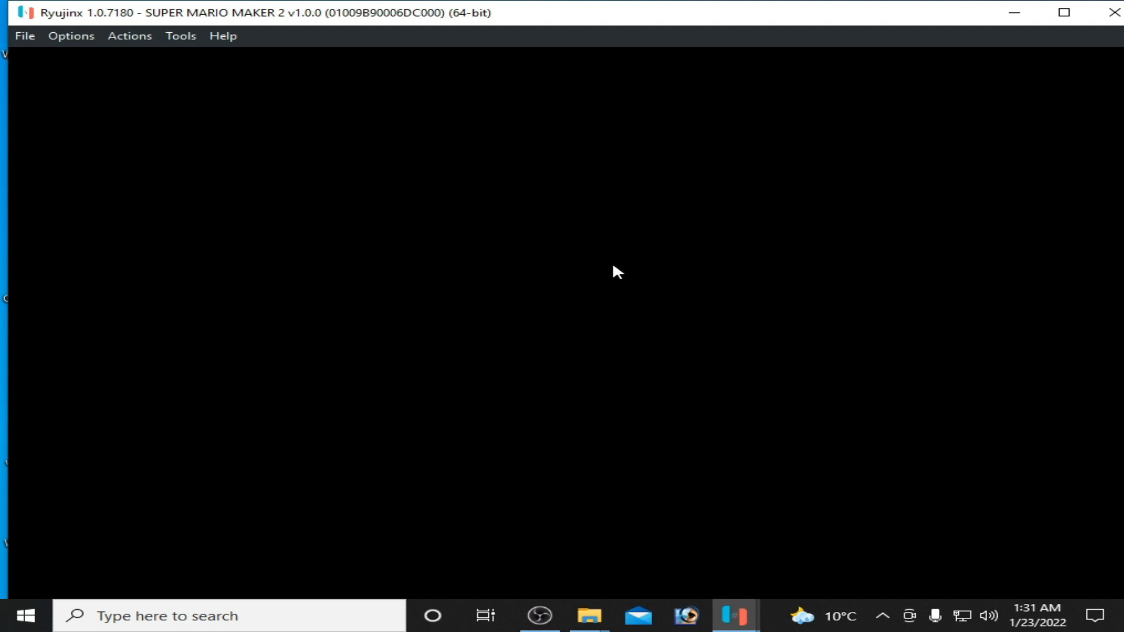